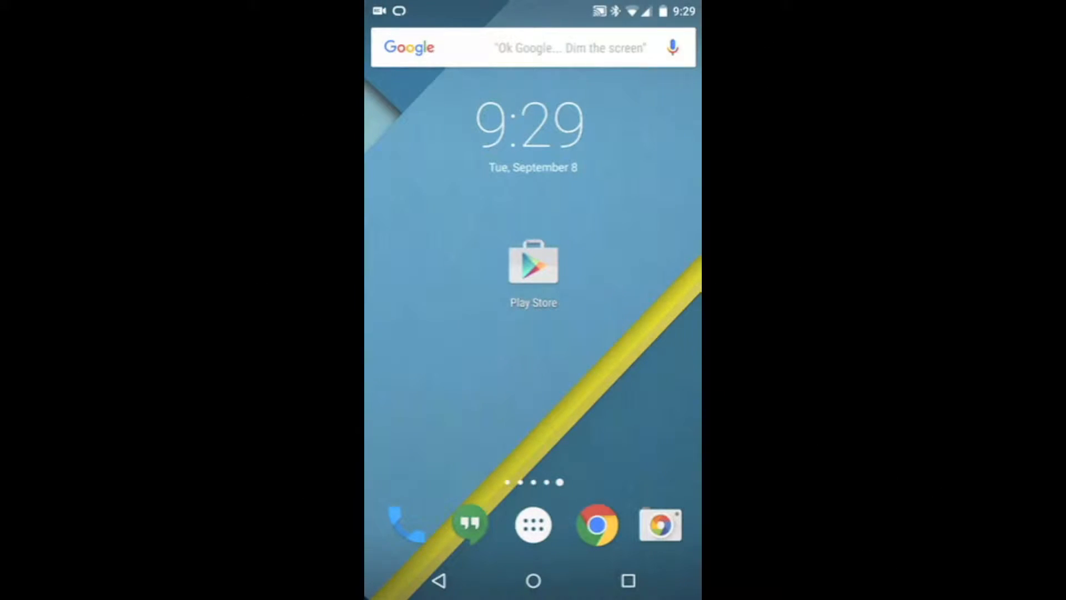
Search the Play Store for 'nfc tools' and open the NFC Tools app page.
left_click(532, 265)
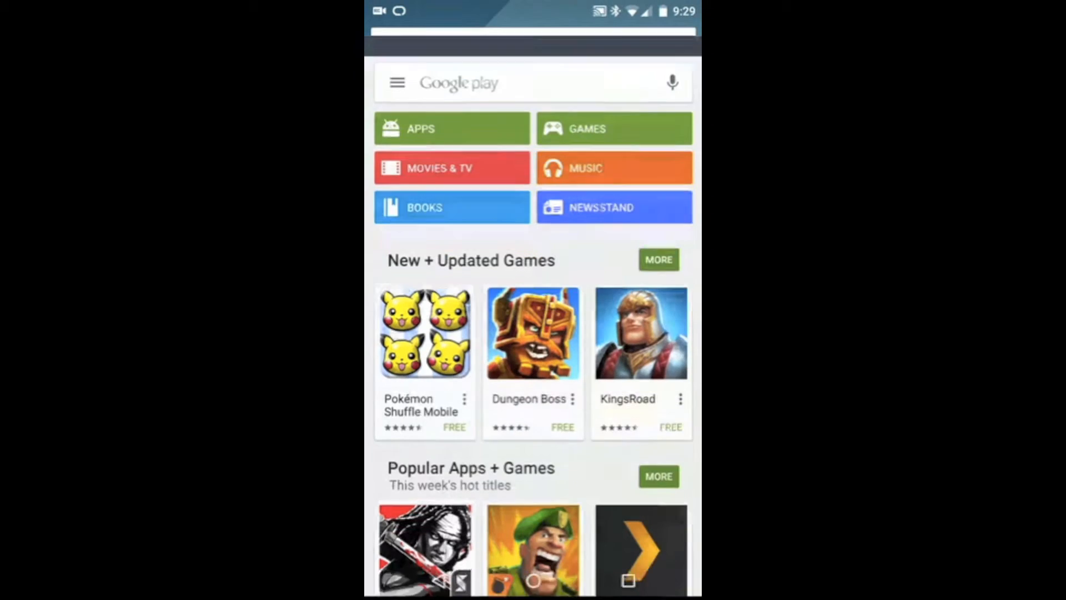
left_click(517, 82)
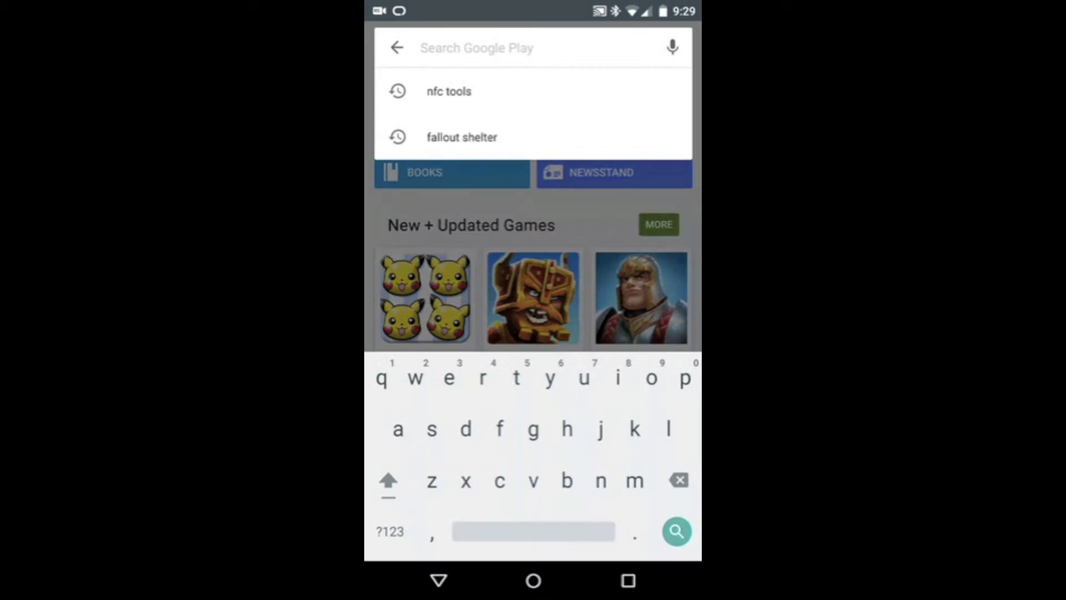
type("nfc t")
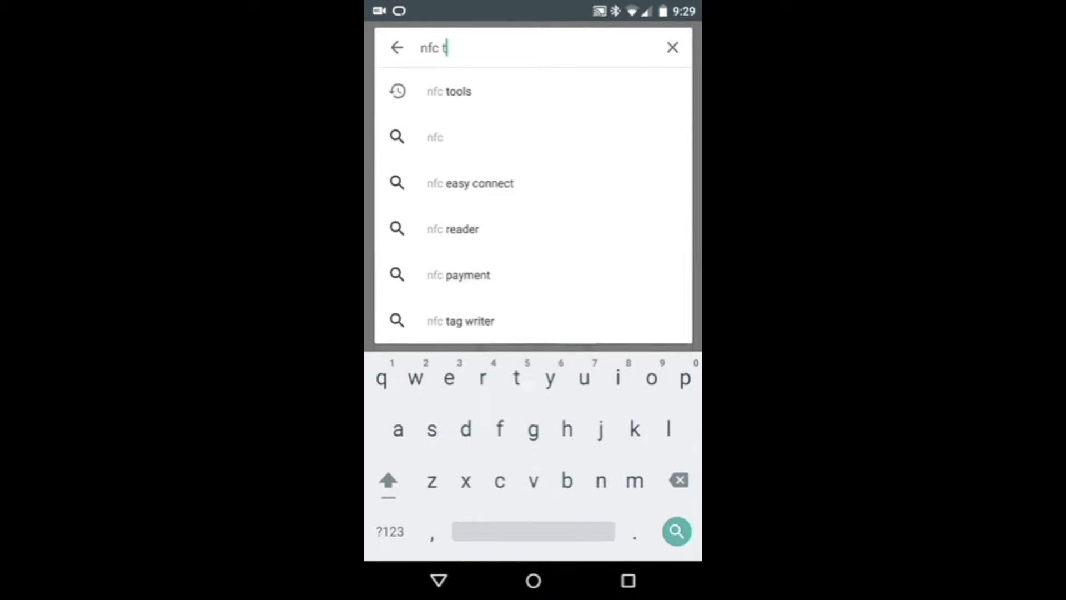
left_click(448, 92)
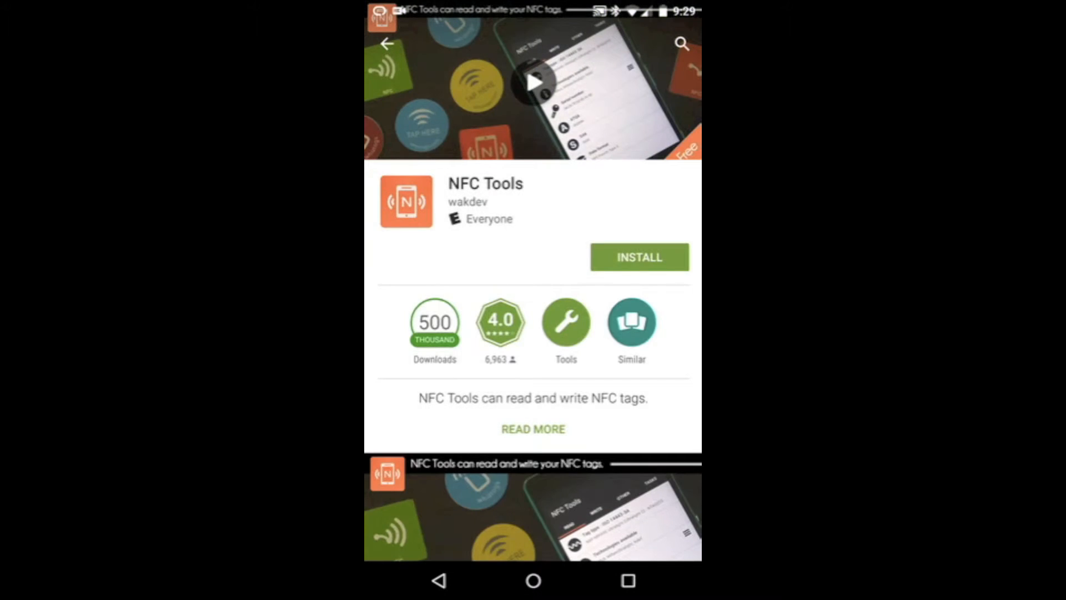
Install NFC Tools and accept its permissions request.
left_click(638, 257)
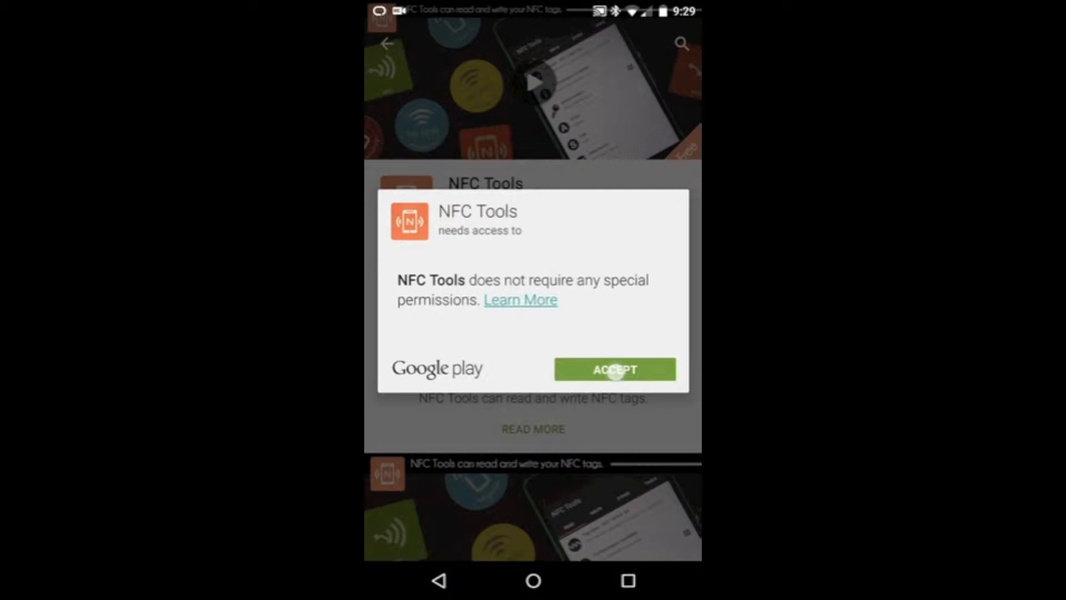
left_click(613, 369)
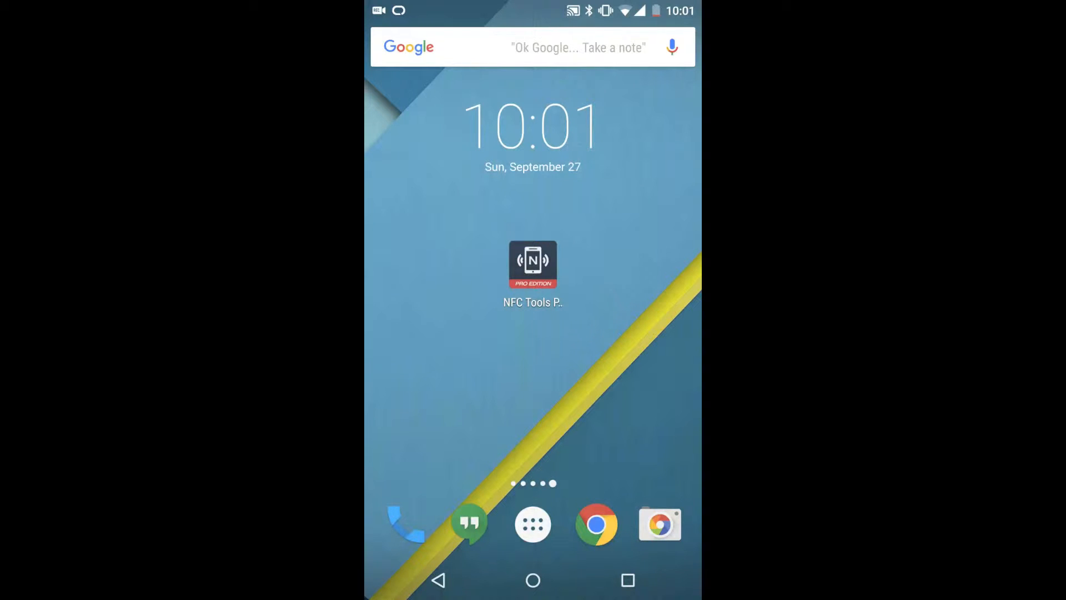
Launch NFC Tools PRO and start adding a Text record from the Write tab.
left_click(532, 264)
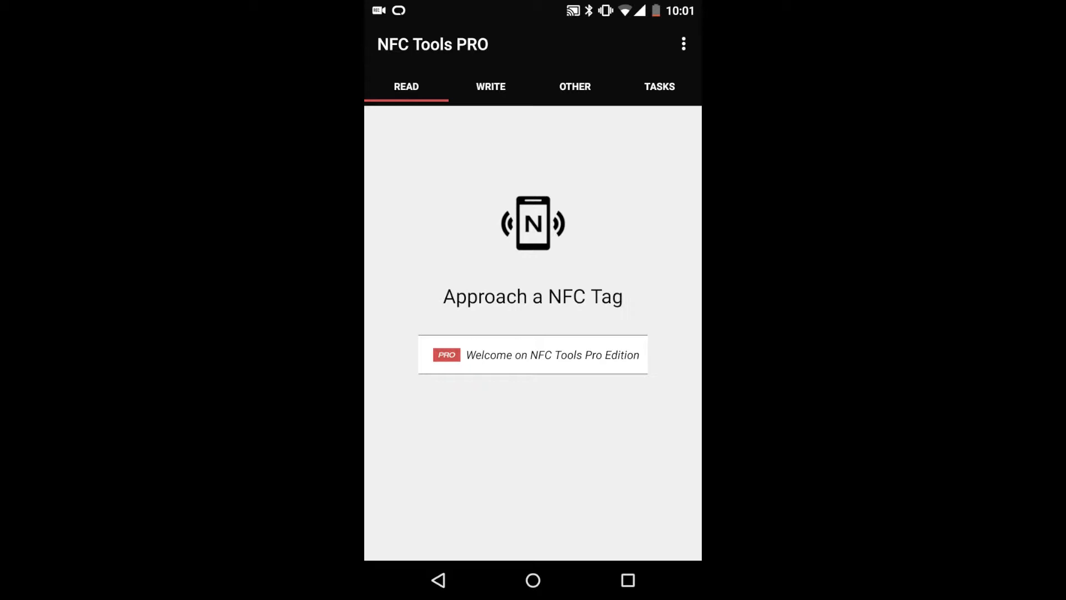
left_click(490, 86)
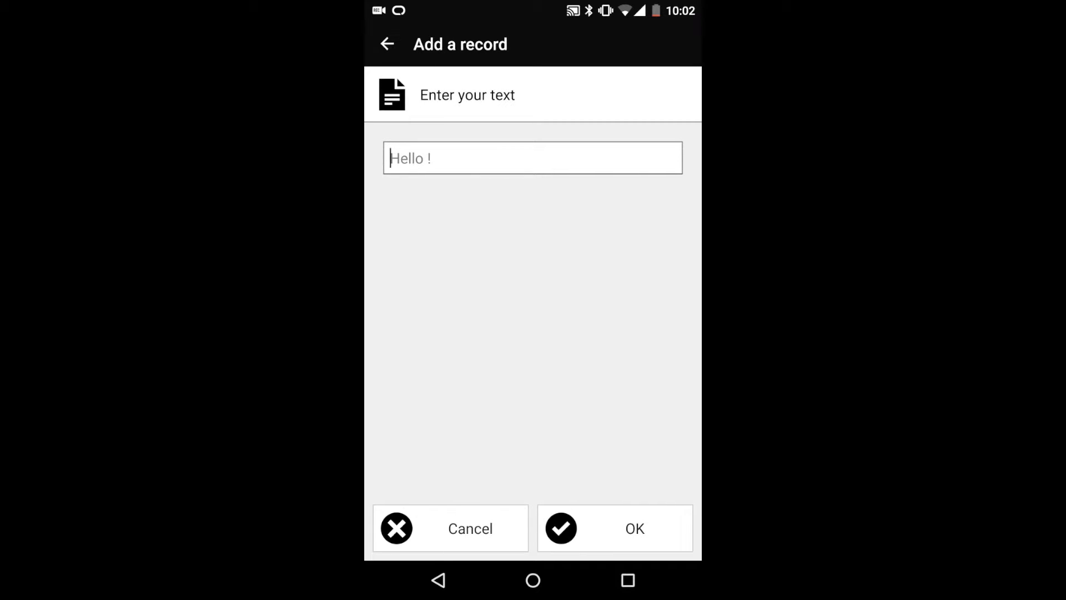
Cancel the text record, view the URL / URI form, then browse Social networks.
left_click(449, 528)
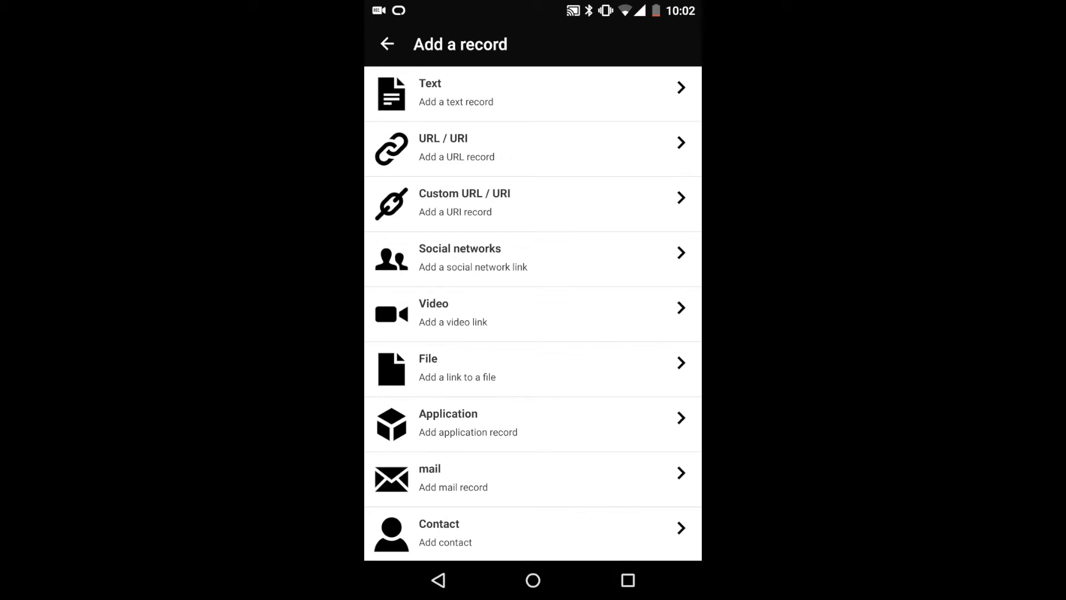
left_click(532, 203)
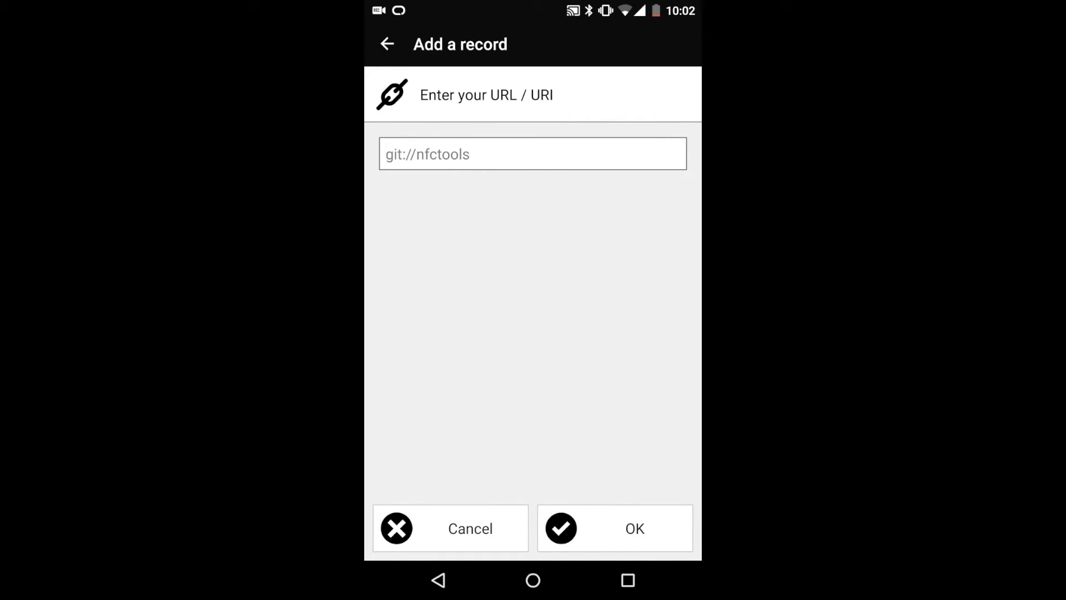
left_click(450, 528)
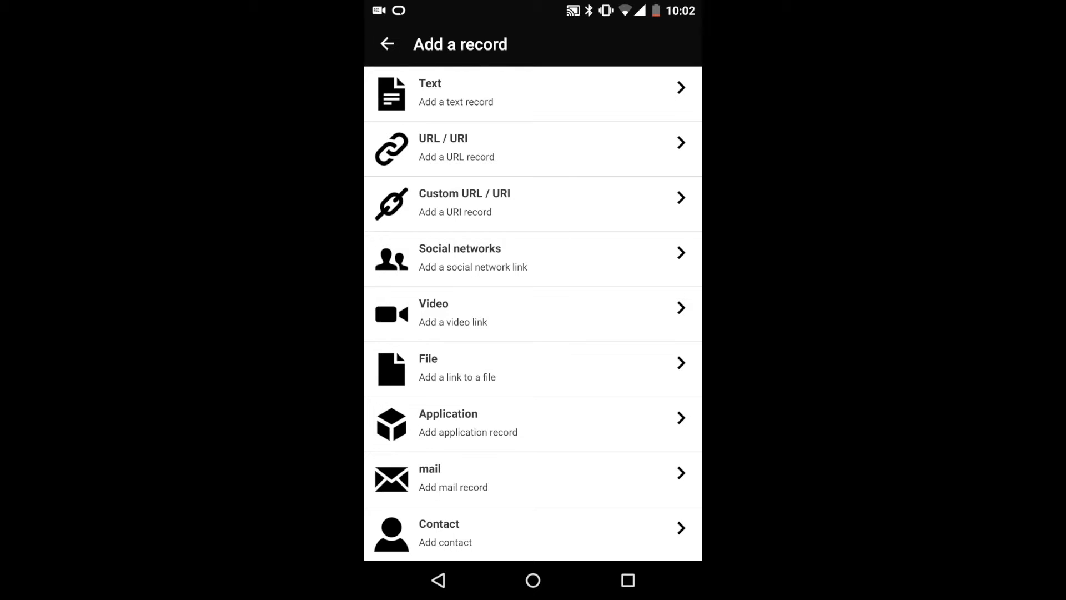
left_click(532, 258)
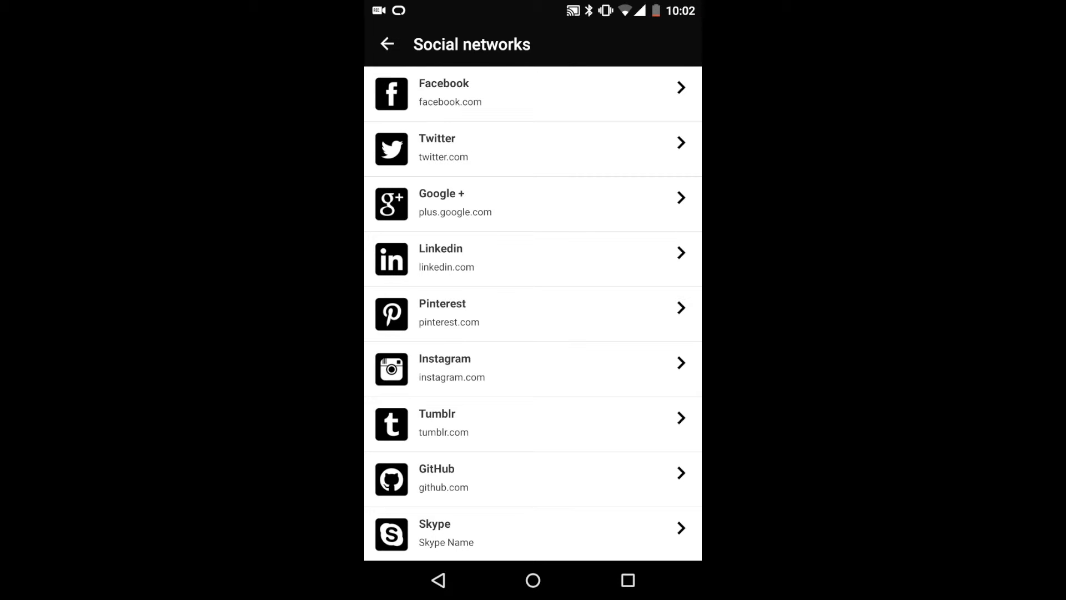
Back out of Social networks, view Video link options, and return to the record list.
left_click(387, 44)
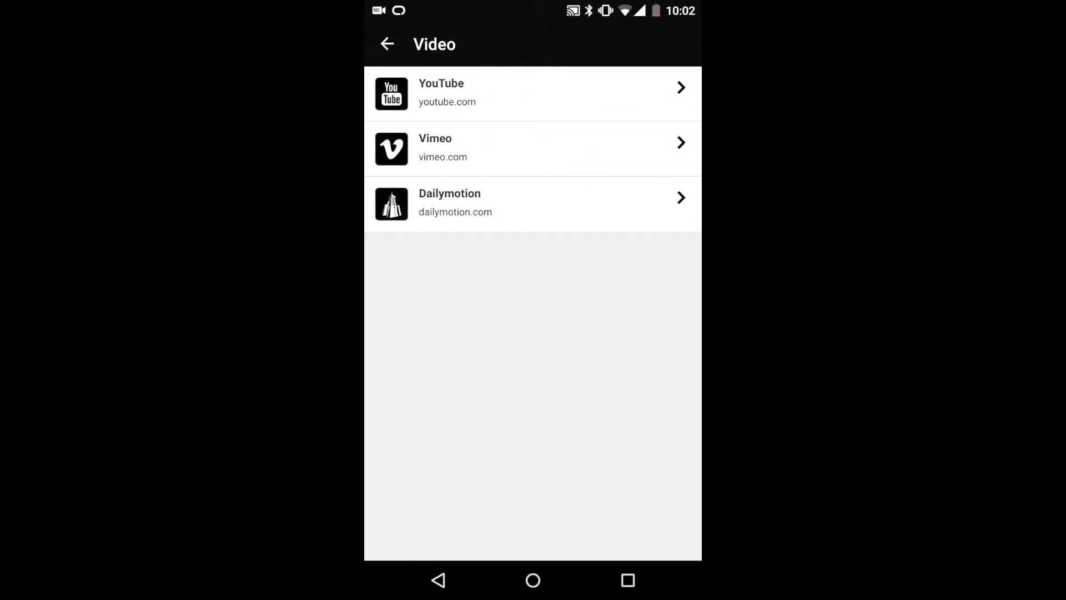
left_click(387, 43)
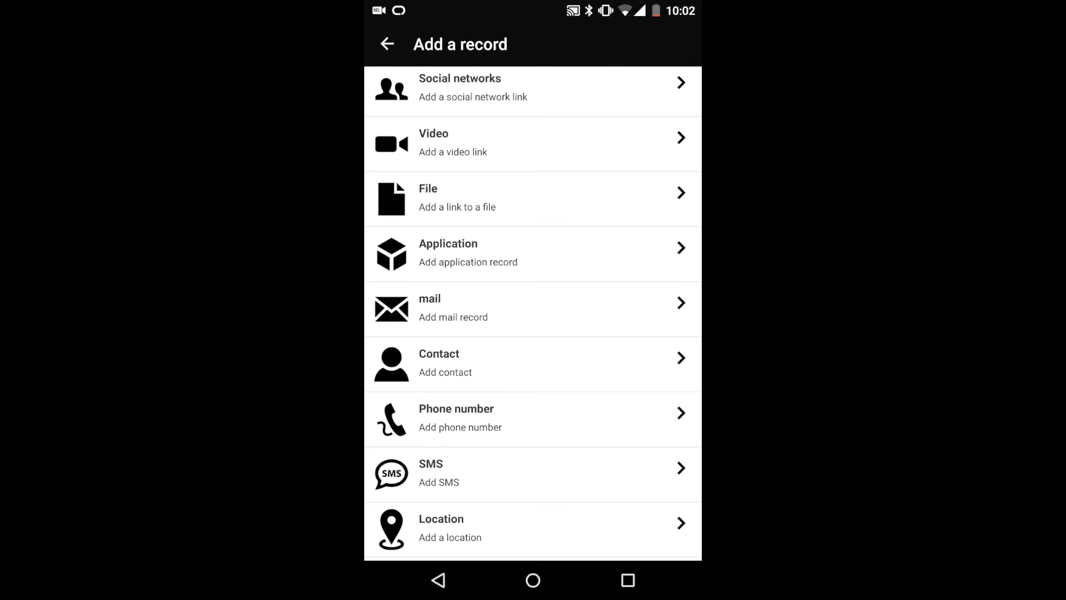
scroll("down", 3)
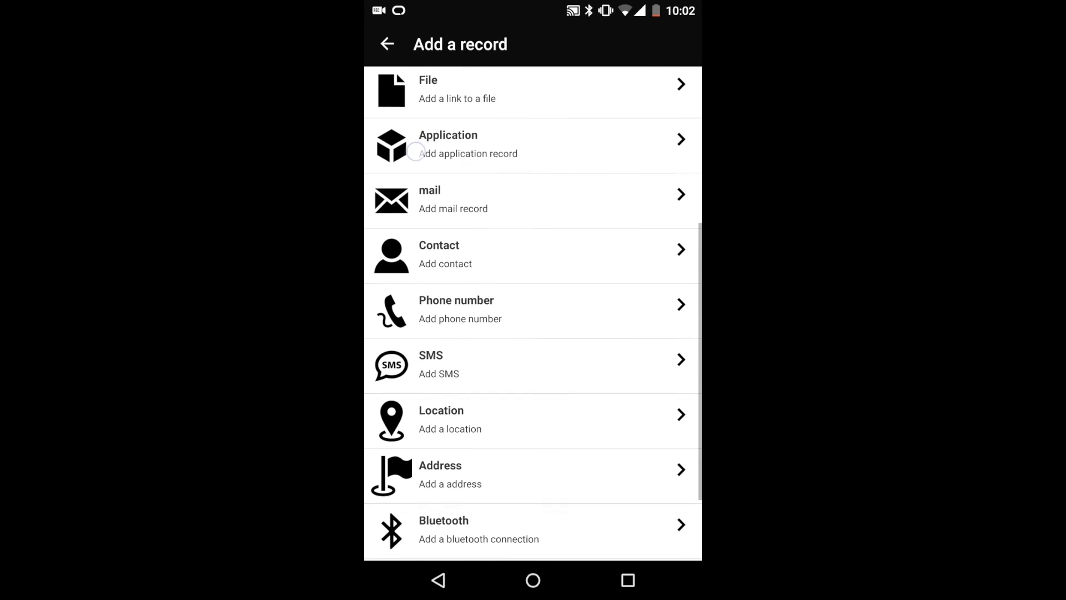
scroll("up", 3)
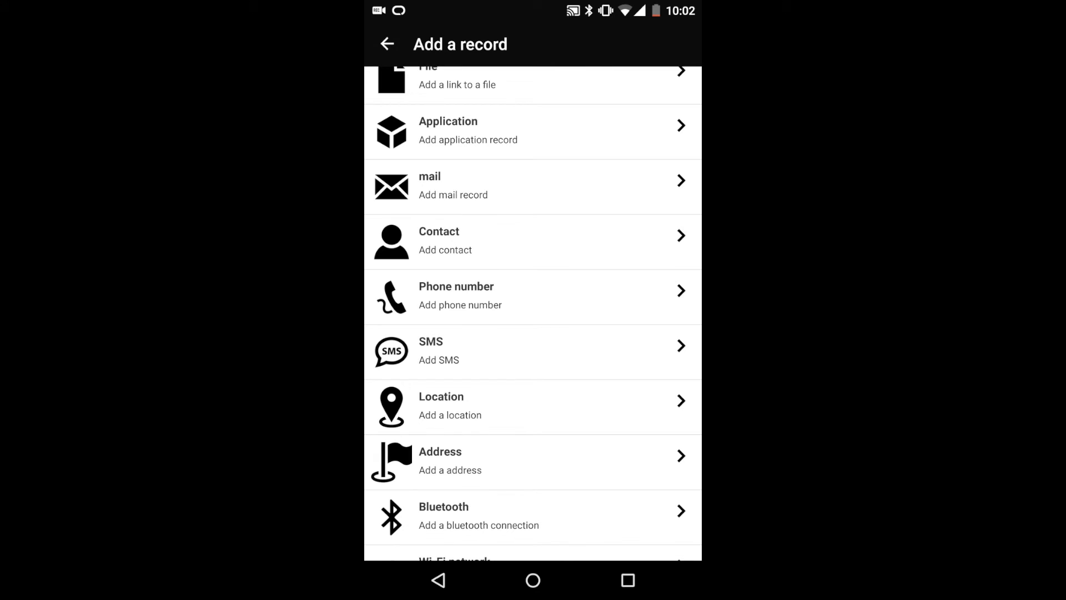
scroll("up", 3)
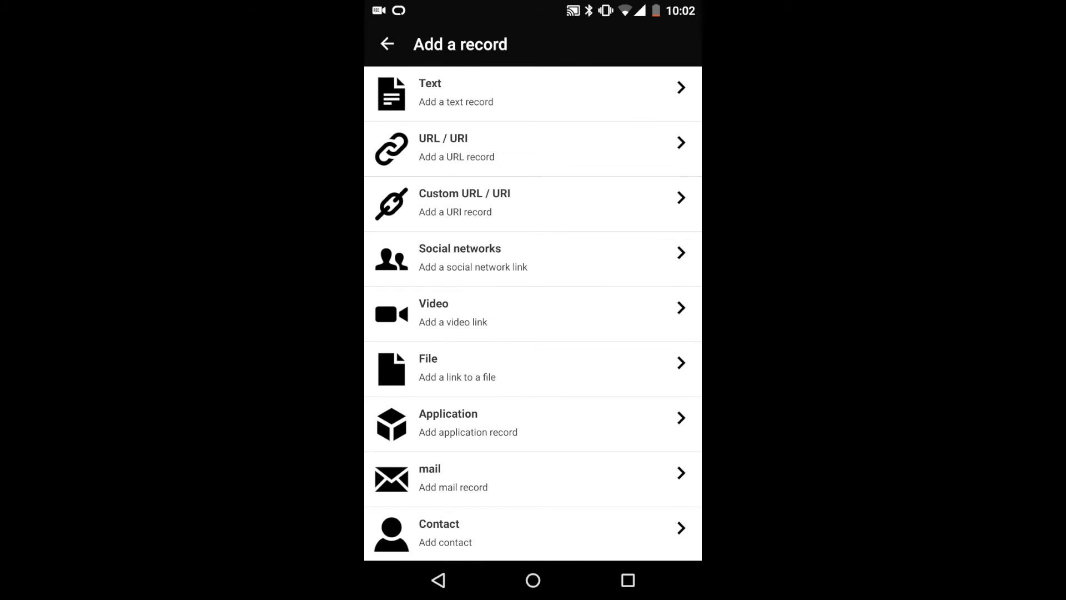
scroll("down", 3)
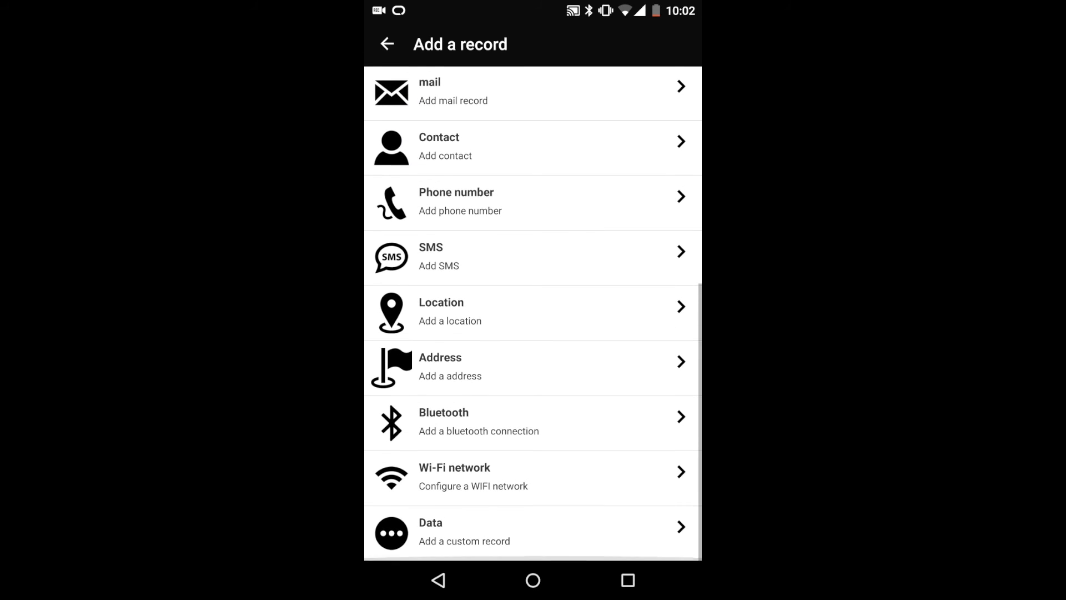